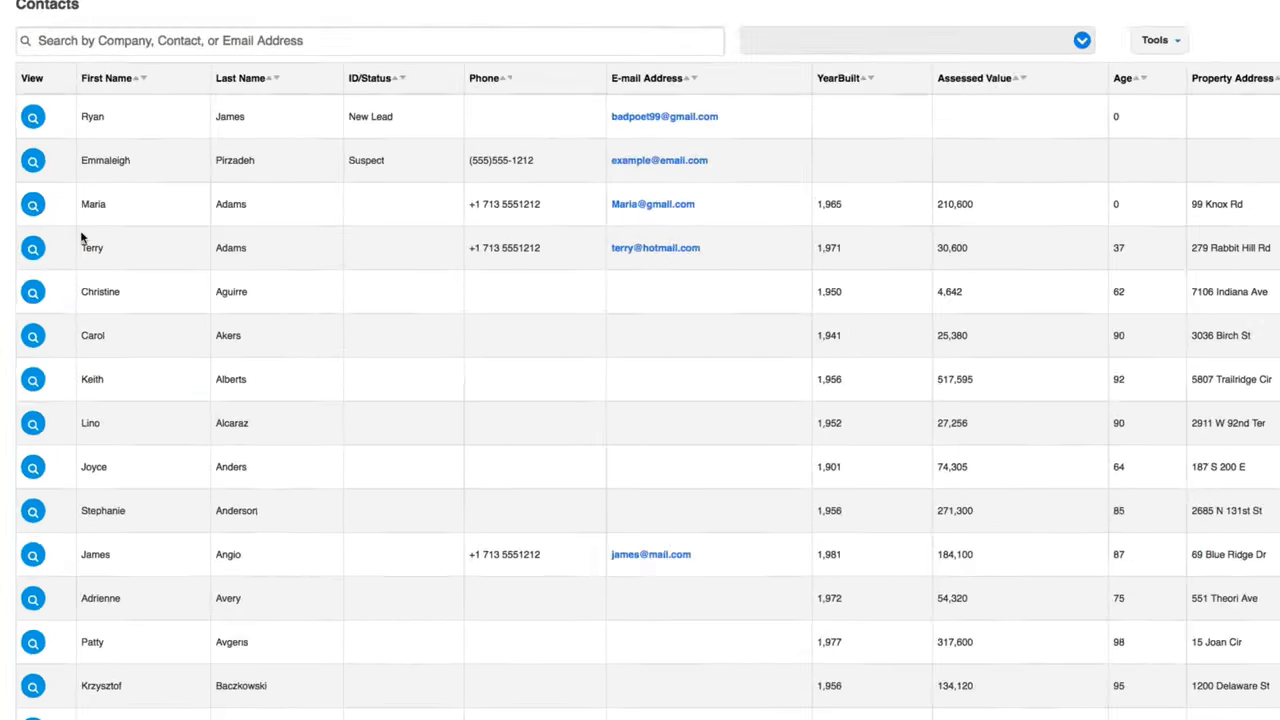
{"action": "left_click", "coordinate": [33, 204]}
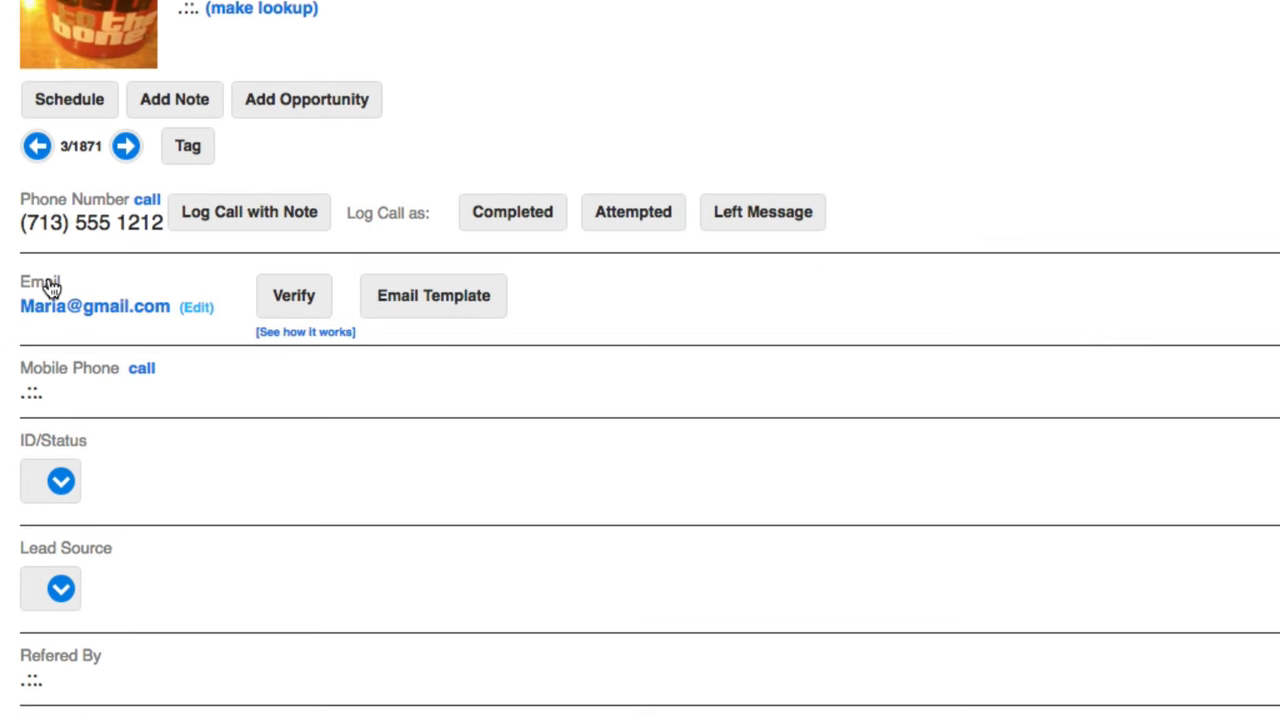
{"action": "left_click", "coordinate": [282, 37]}
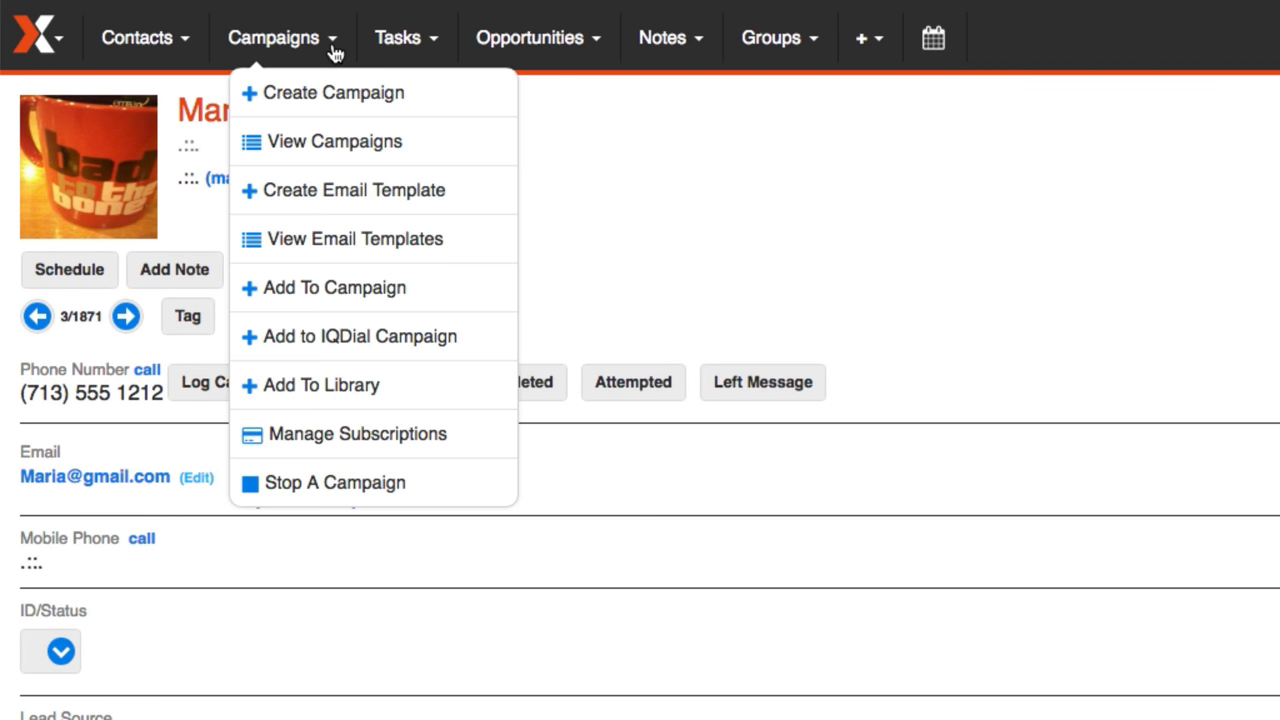
{"action": "mouse_move", "coordinate": [478, 340]}
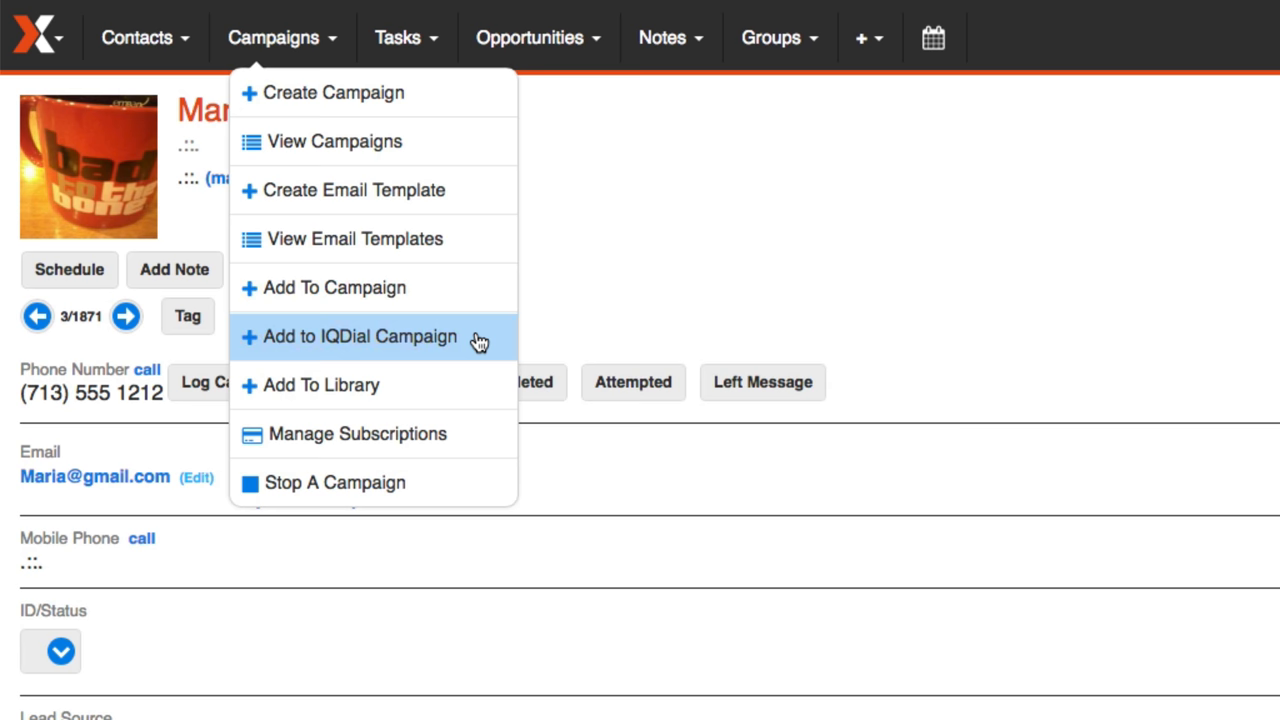
Add the 1871 looked-up contacts to the New Lead Calling IQ Dial campaign.
{"action": "left_click", "coordinate": [360, 336]}
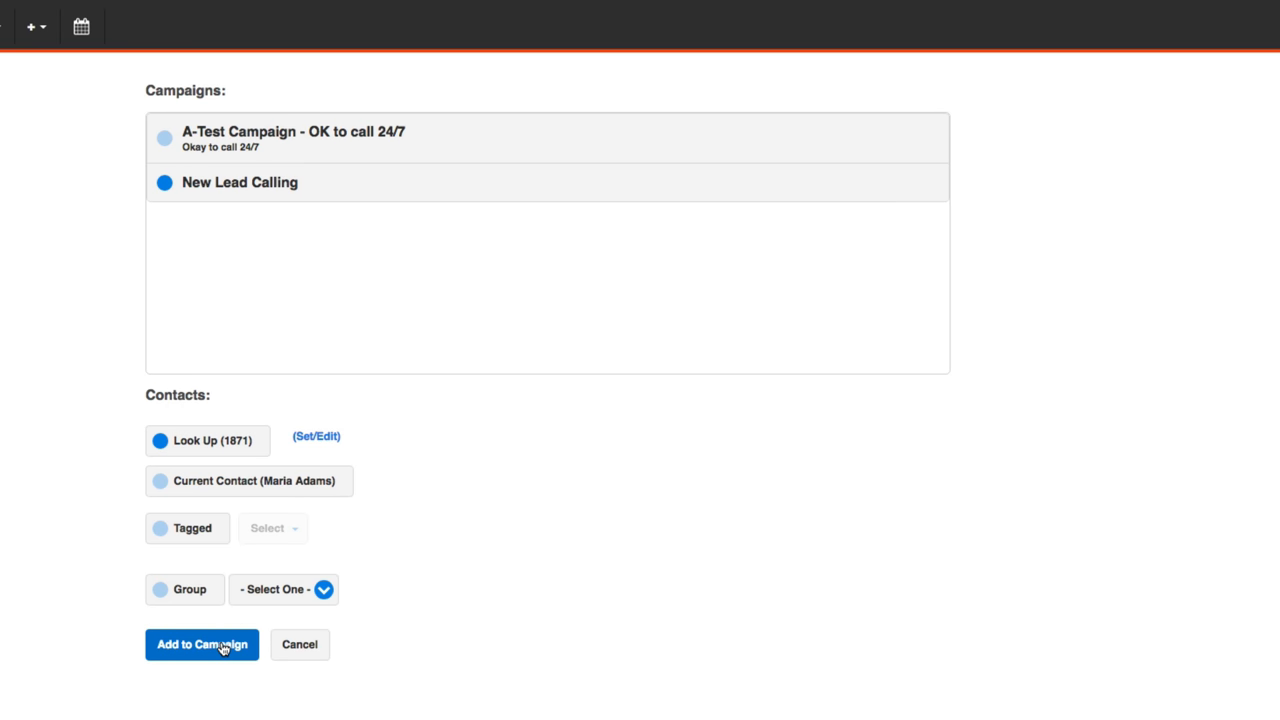
{"action": "left_click", "coordinate": [201, 644]}
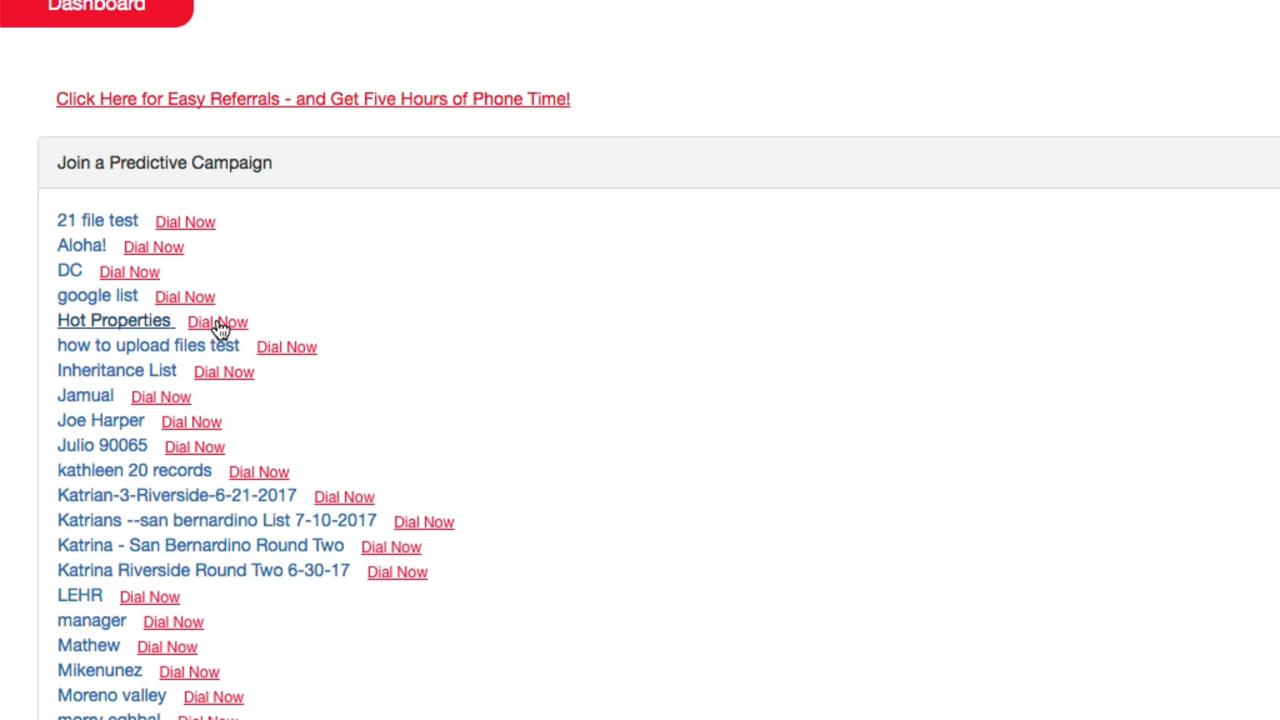
Dial Now on the Hot Properties predictive campaign.
{"action": "left_click", "coordinate": [217, 321]}
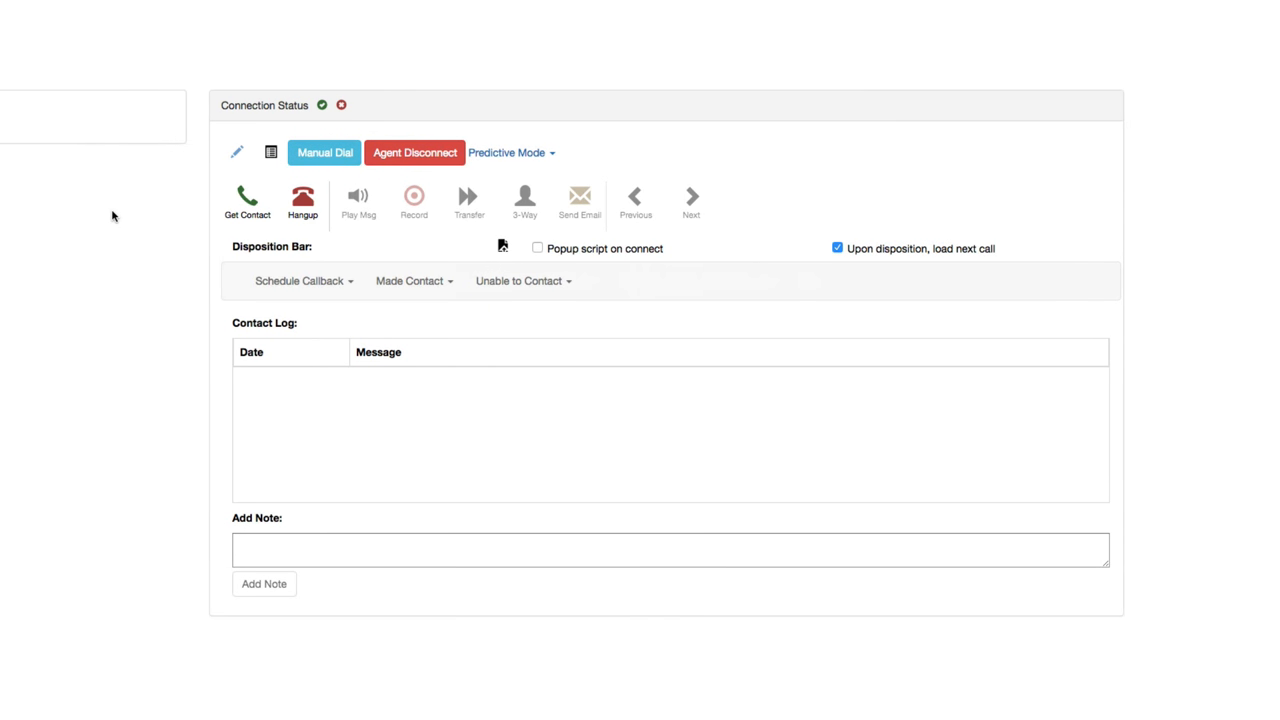
{"action": "left_click", "coordinate": [246, 200]}
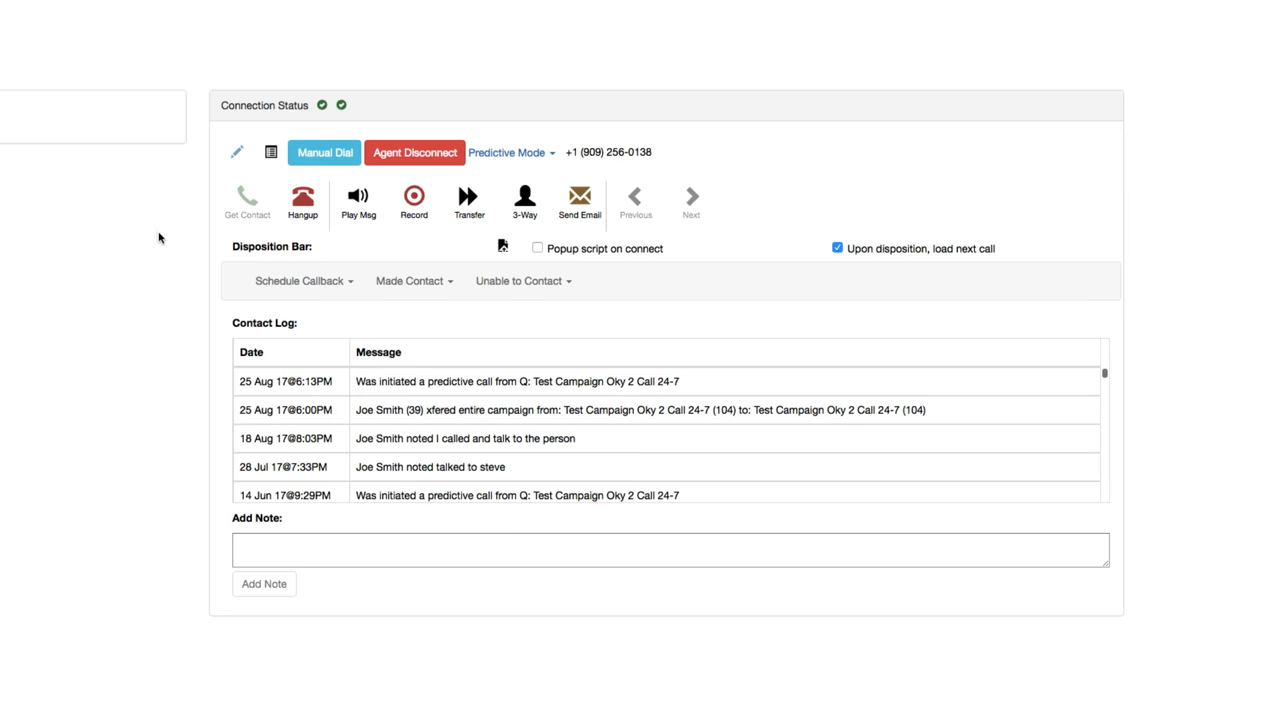
{"action": "mouse_move", "coordinate": [358, 246]}
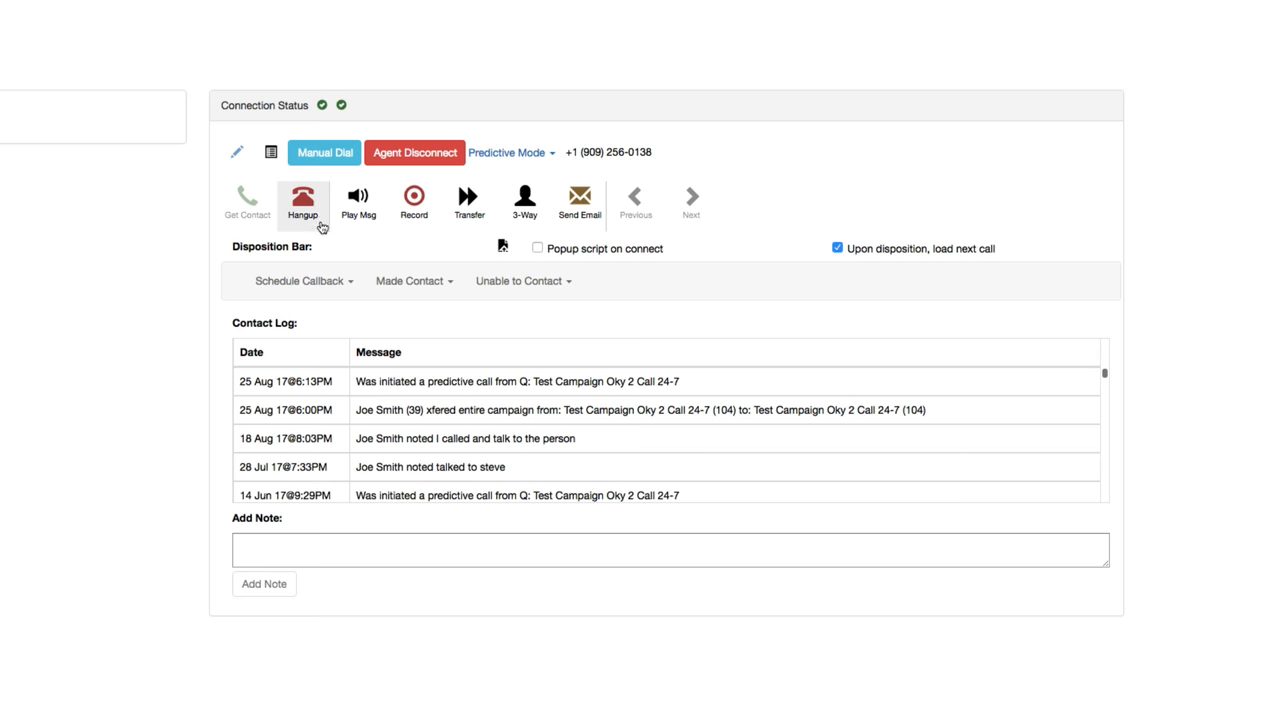
{"action": "mouse_move", "coordinate": [308, 213]}
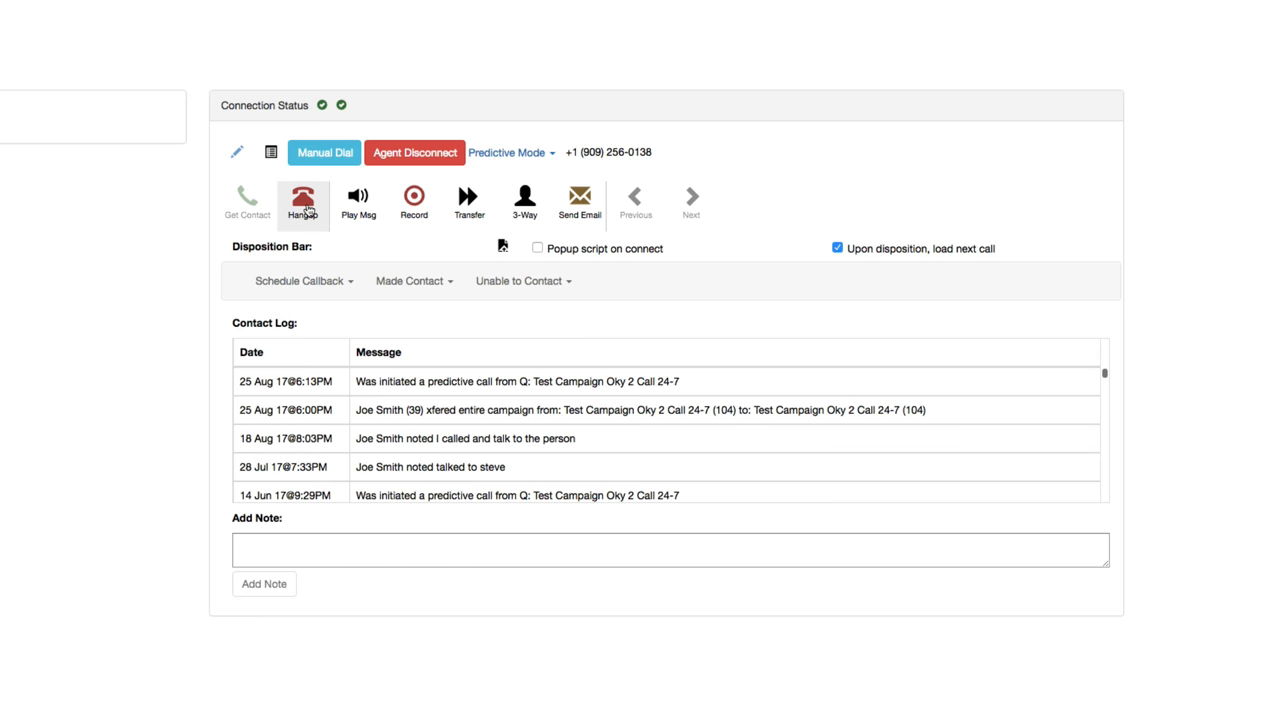
{"action": "mouse_move", "coordinate": [358, 200]}
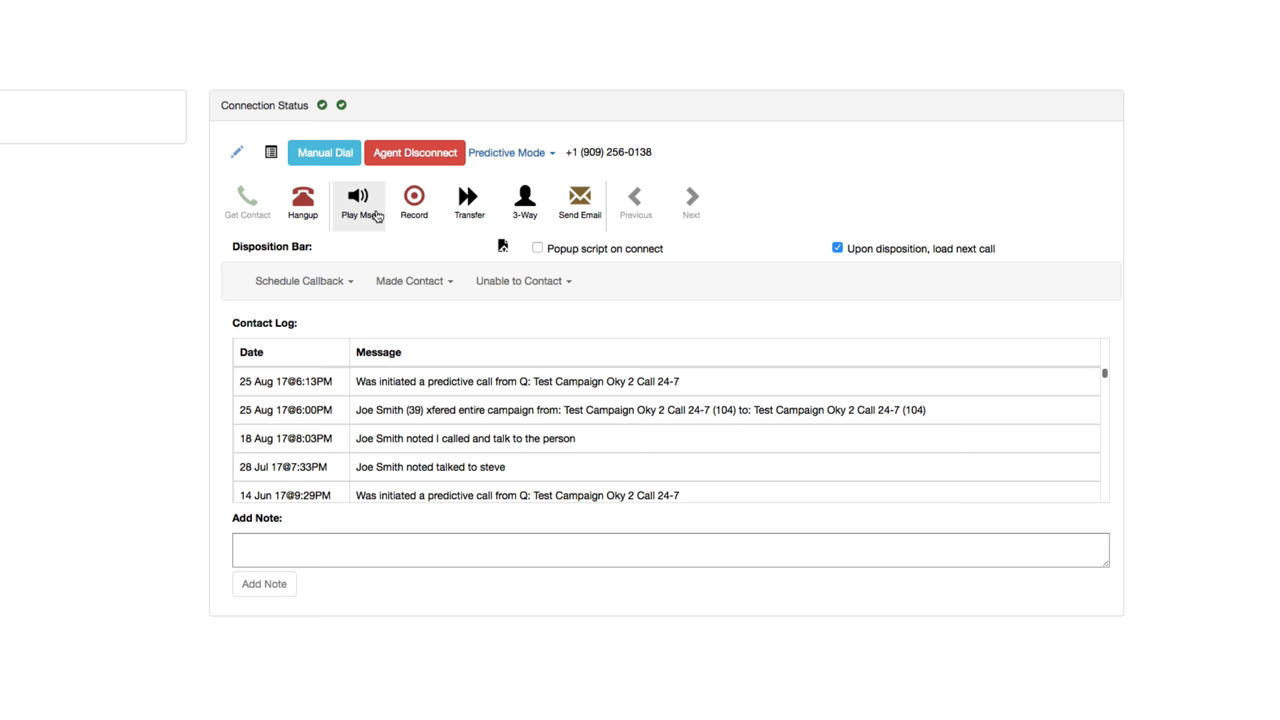